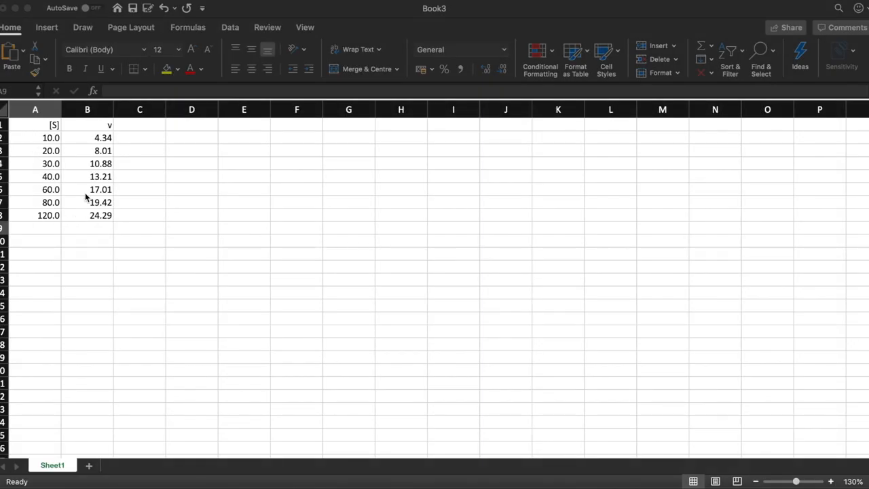
mouse_move(90, 238)
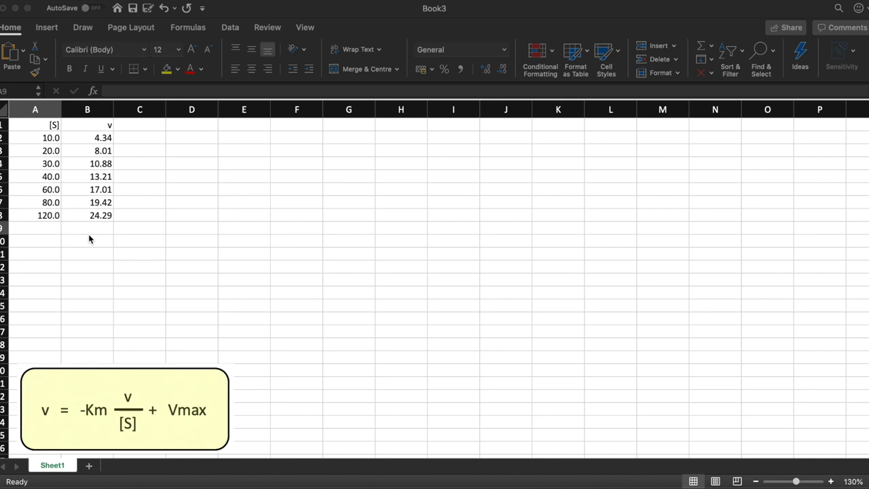
mouse_move(93, 148)
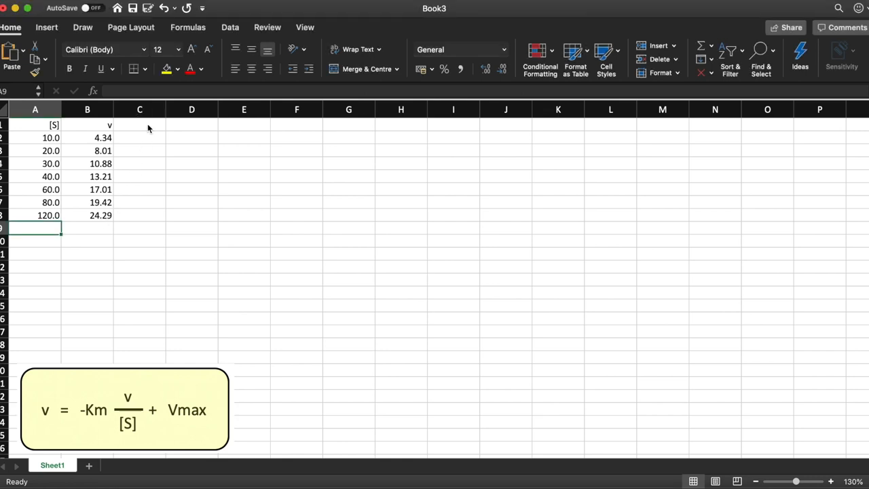
Label C1 as v/[S] and enter =B2/A2 in the first data row.
click(139, 125)
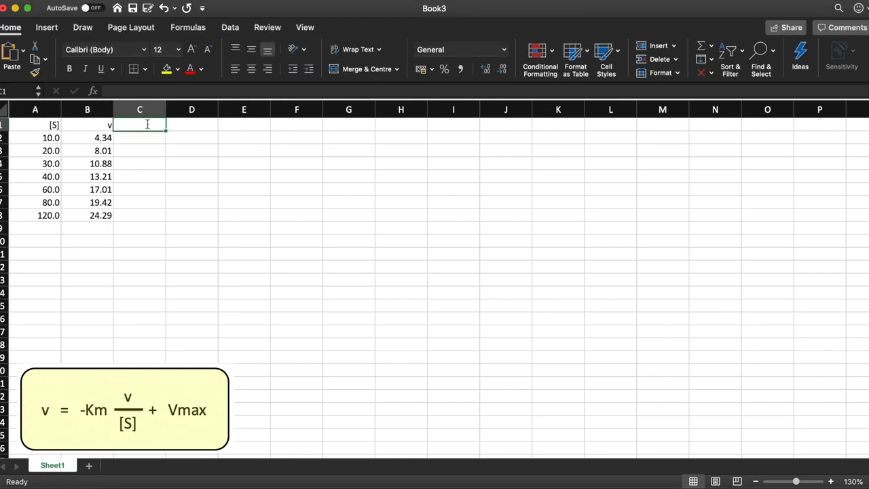
text(v/)
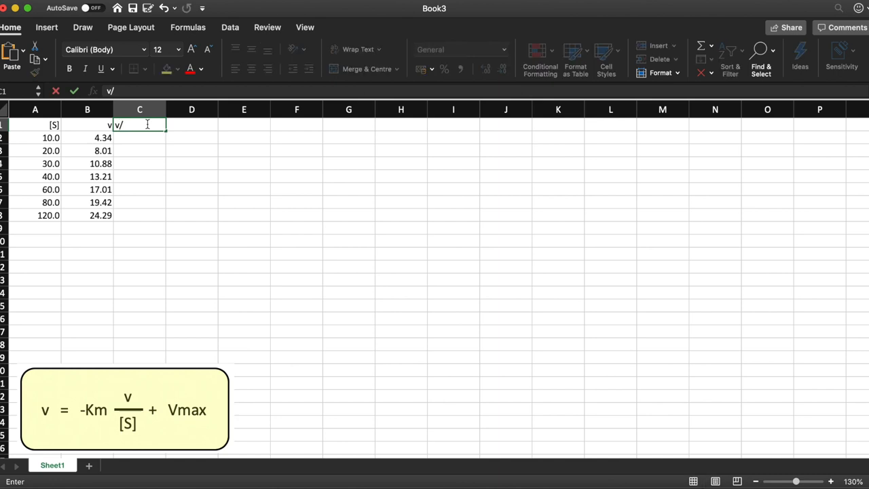
text([S)
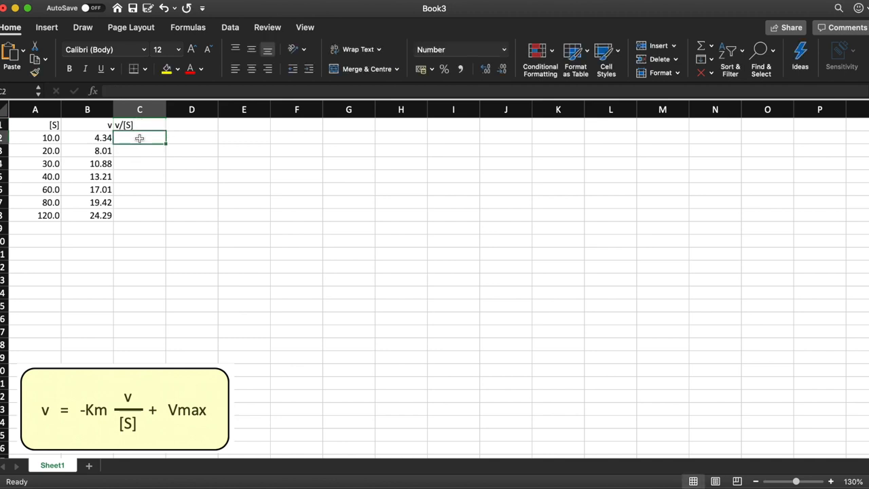
click(87, 137)
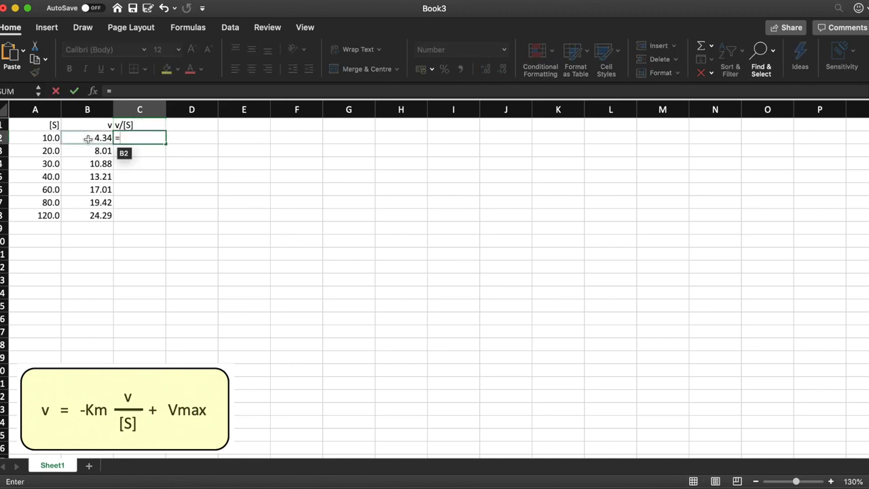
click(87, 137)
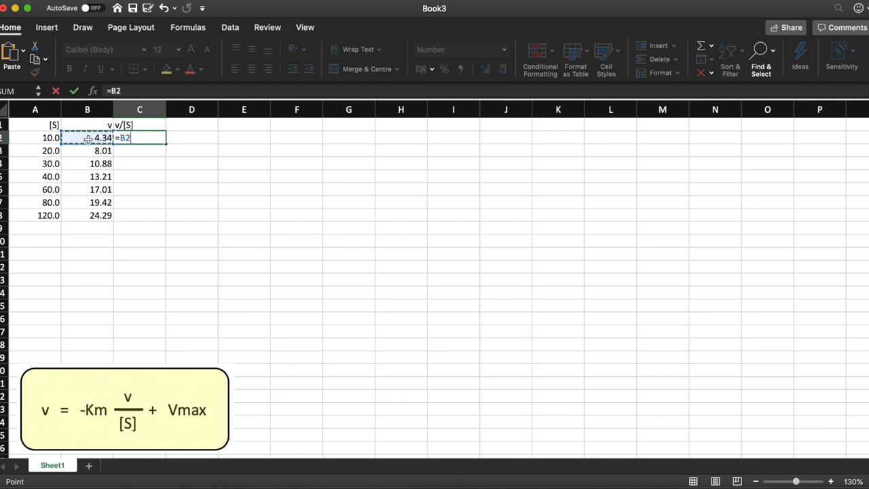
text(/)
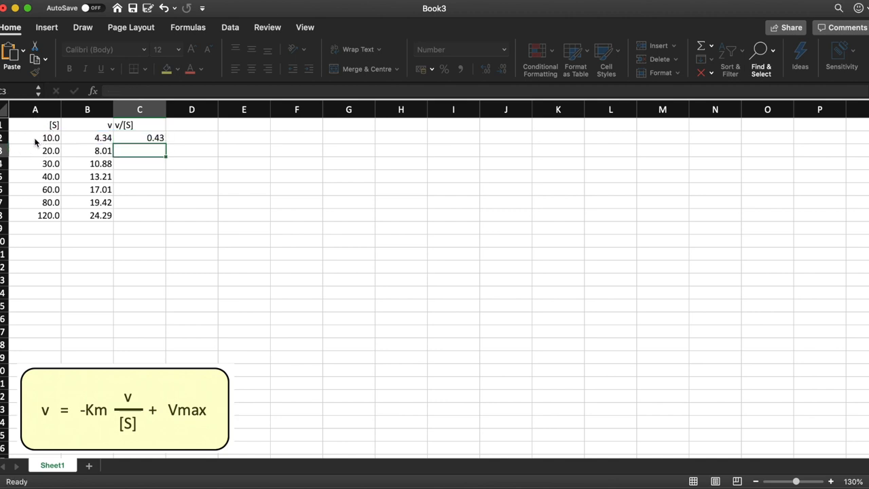
Fill the v/[S] ratio formula down through row 8.
click(139, 137)
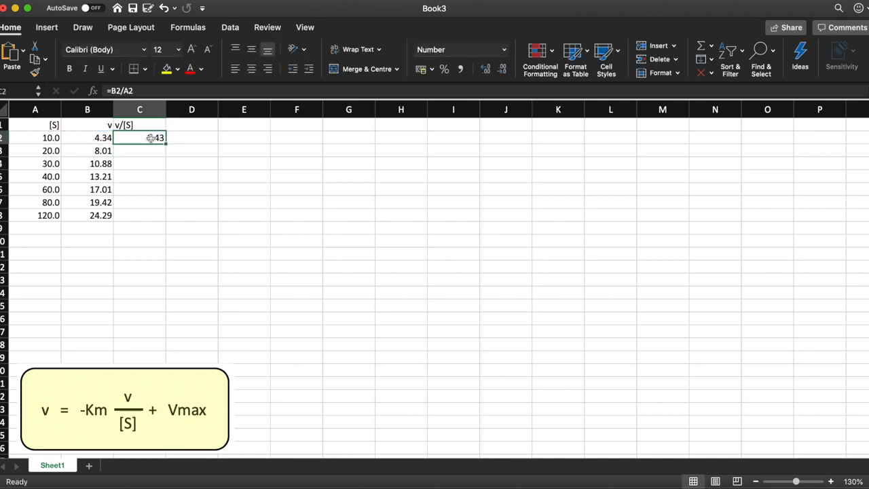
drag(151, 138, 166, 183)
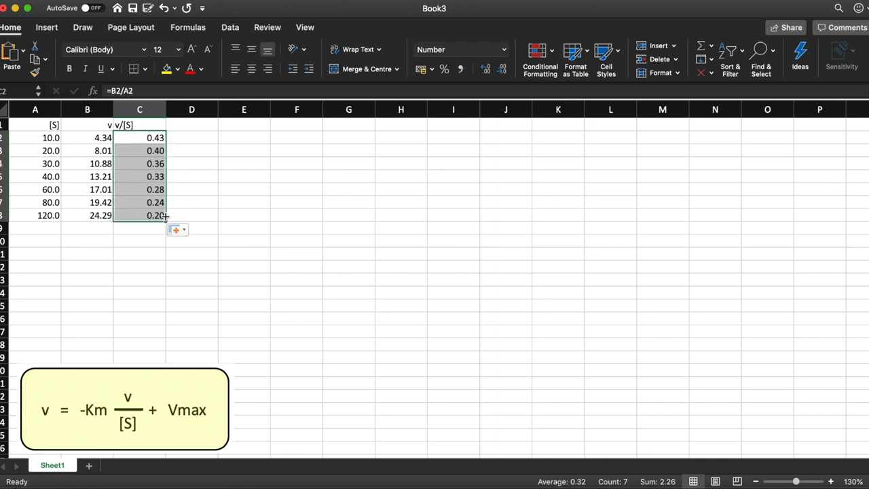
mouse_move(195, 217)
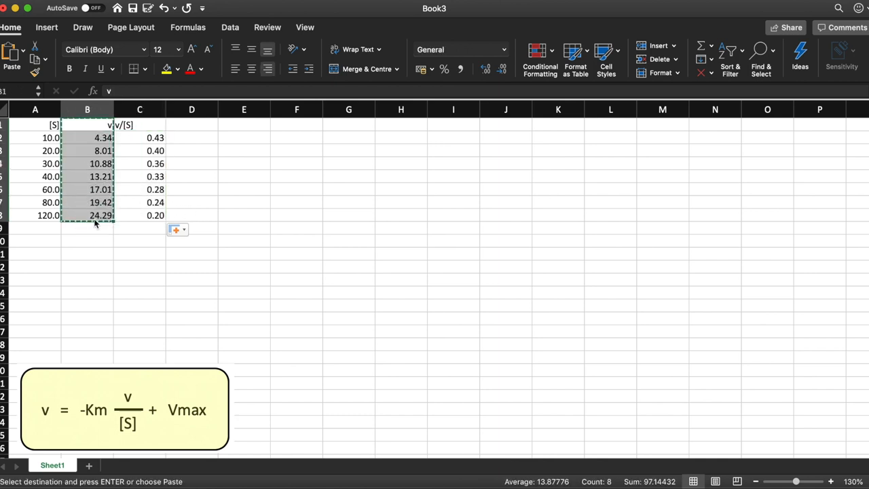
Paste the v column into D1:D8 and select C1:D8 for charting.
click(191, 125)
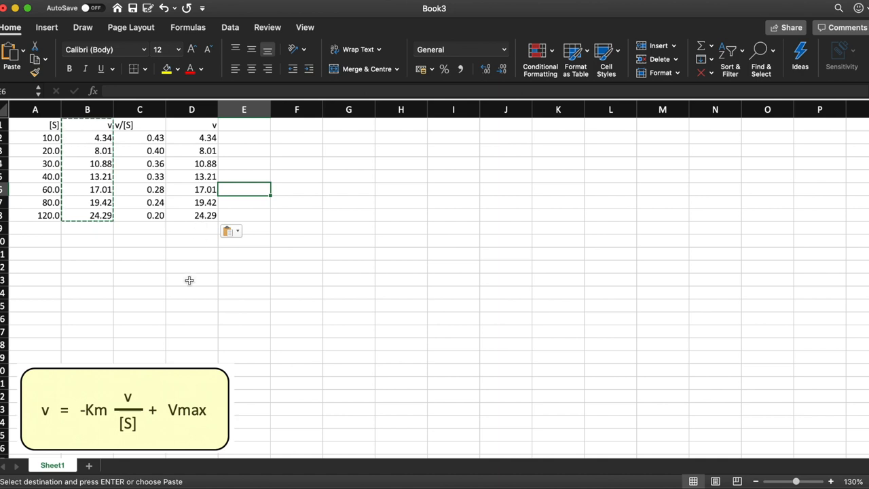
click(138, 139)
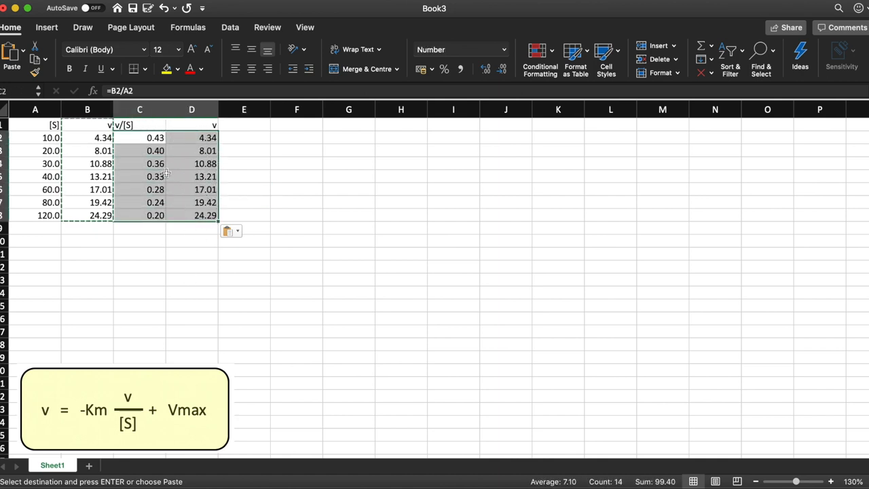
Insert a markers-only scatter chart of v against v/[S].
click(47, 27)
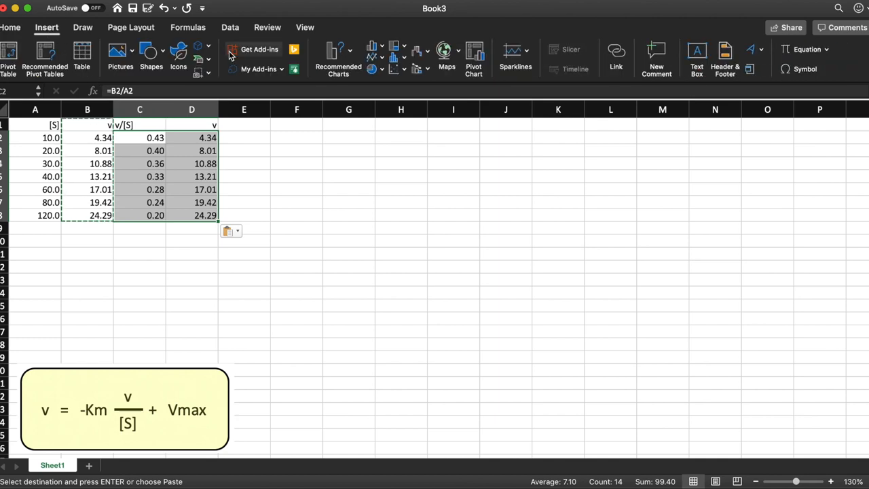
click(393, 67)
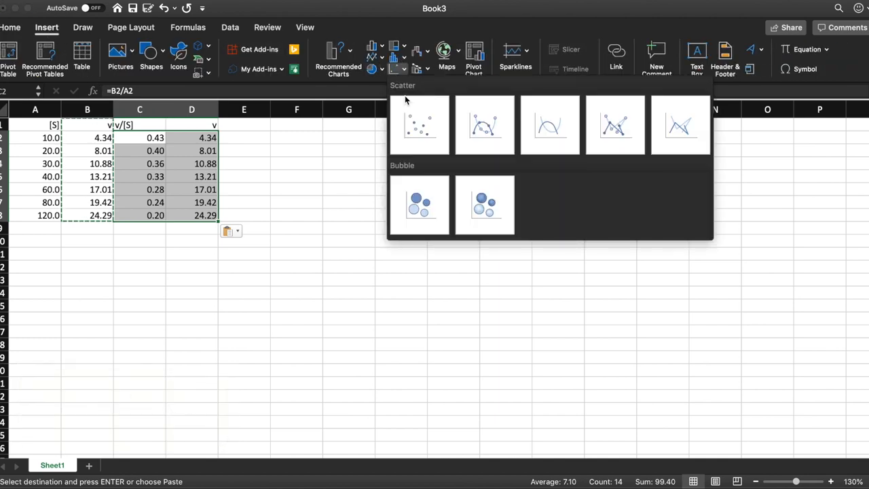
click(418, 125)
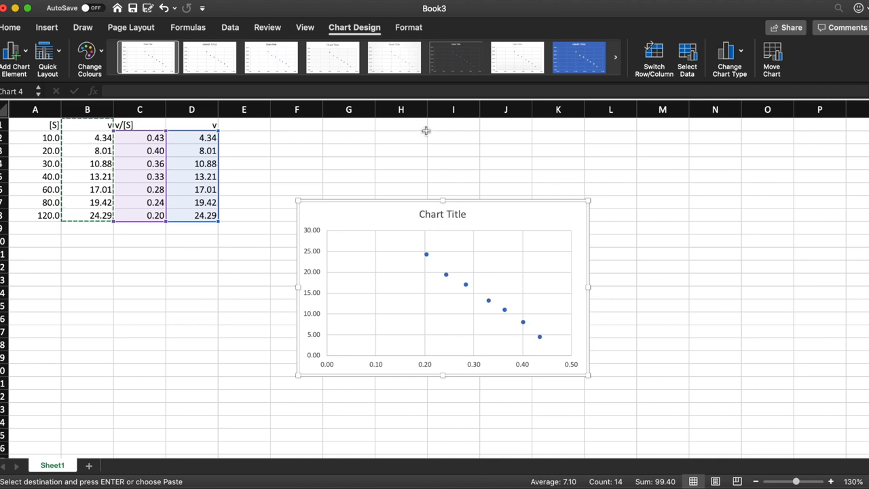
mouse_move(488, 301)
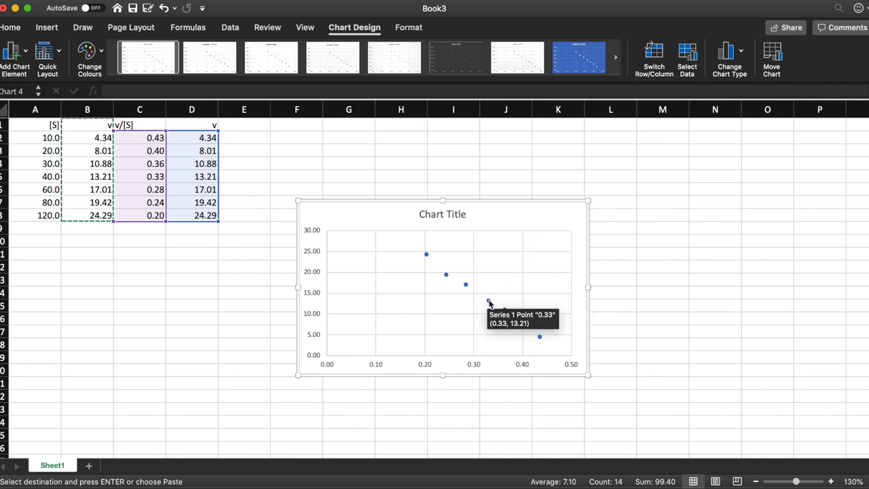
Add a linear trendline and forecast it forward 0.058 periods.
right_click(488, 301)
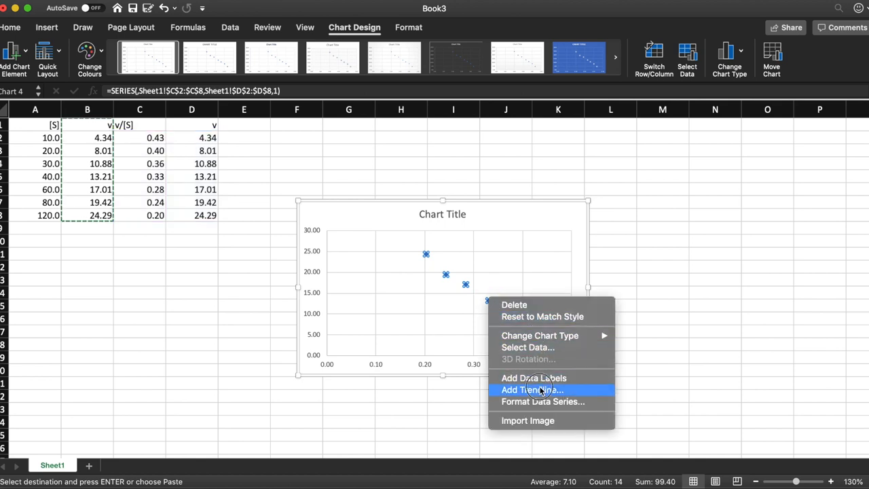
click(532, 388)
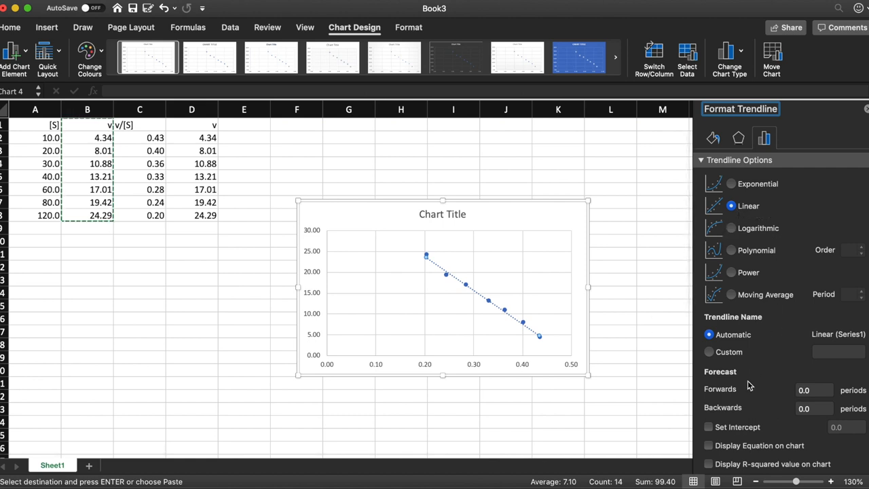
click(708, 445)
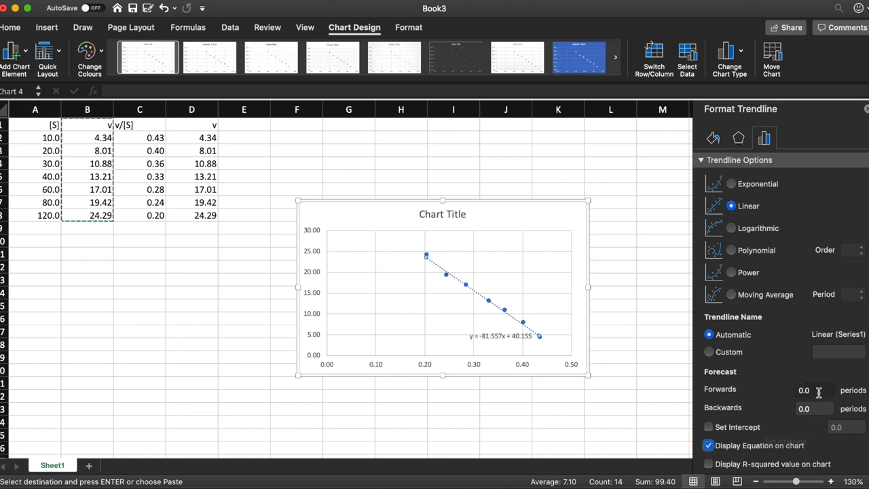
click(813, 389)
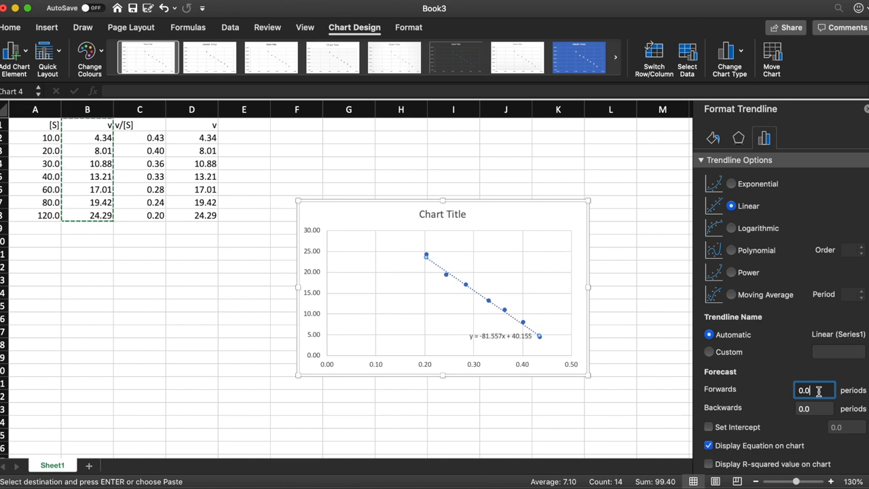
text(0.058)
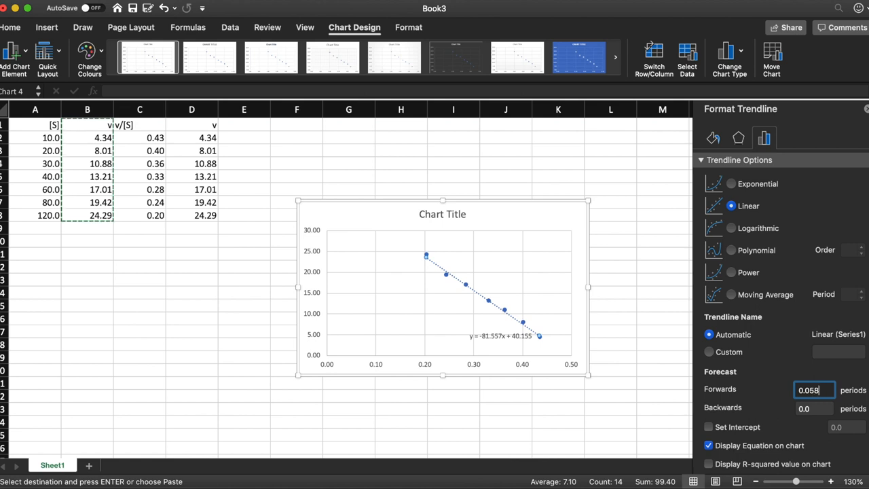
Forecast the trendline backward 0.2 periods to reach the vertical axis.
click(813, 407)
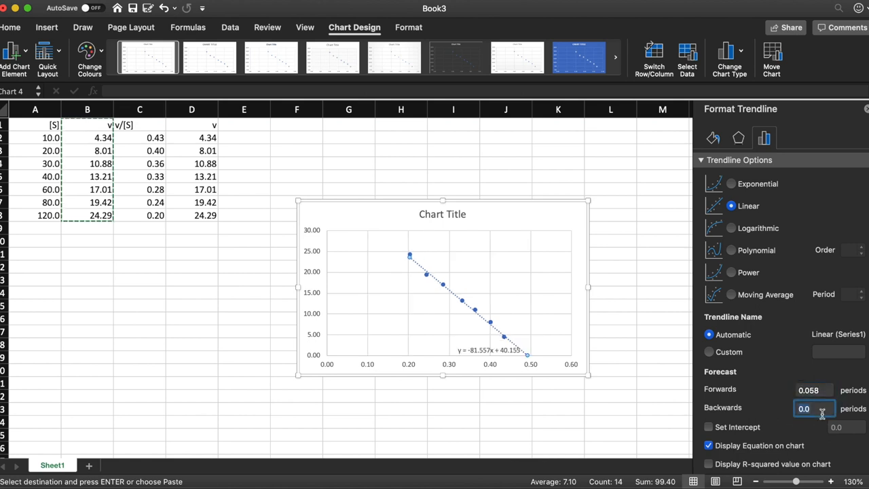
text(2)
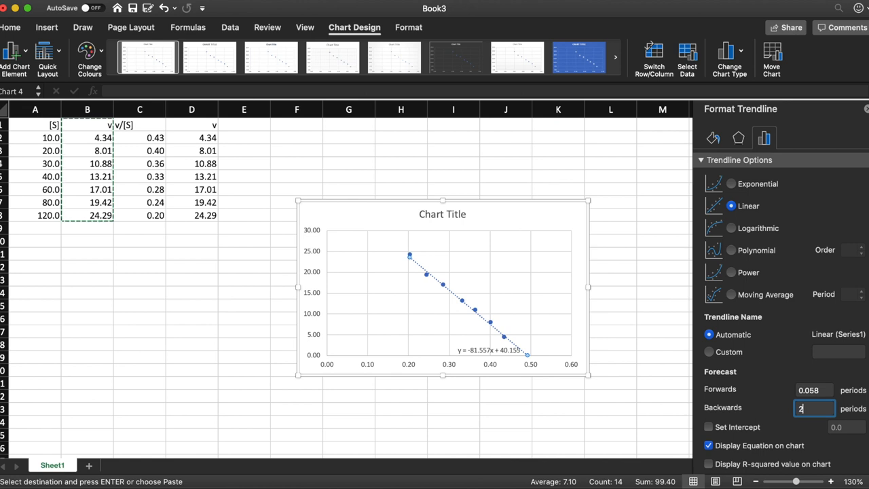
text(0)
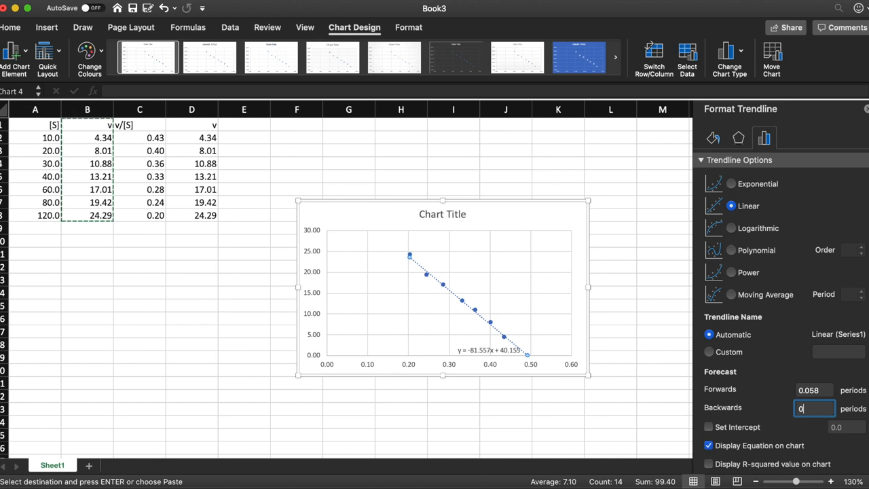
text(0.2)
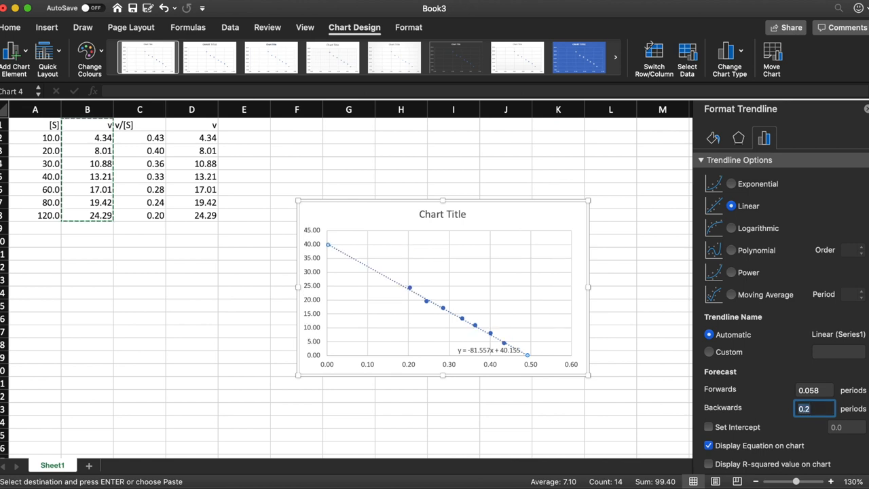
mouse_move(384, 296)
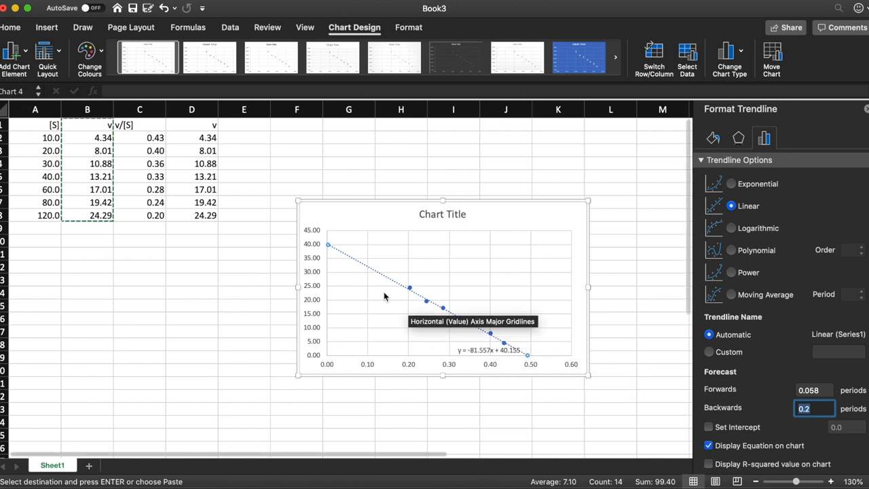
mouse_move(329, 245)
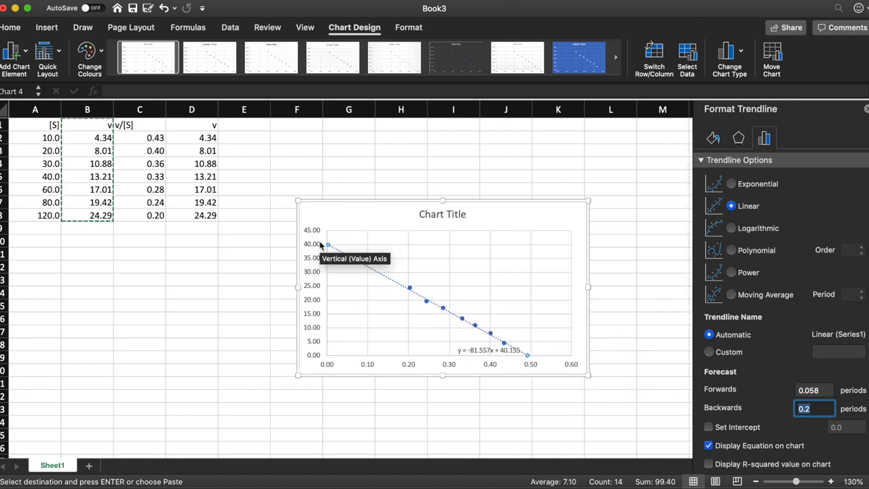
mouse_move(528, 359)
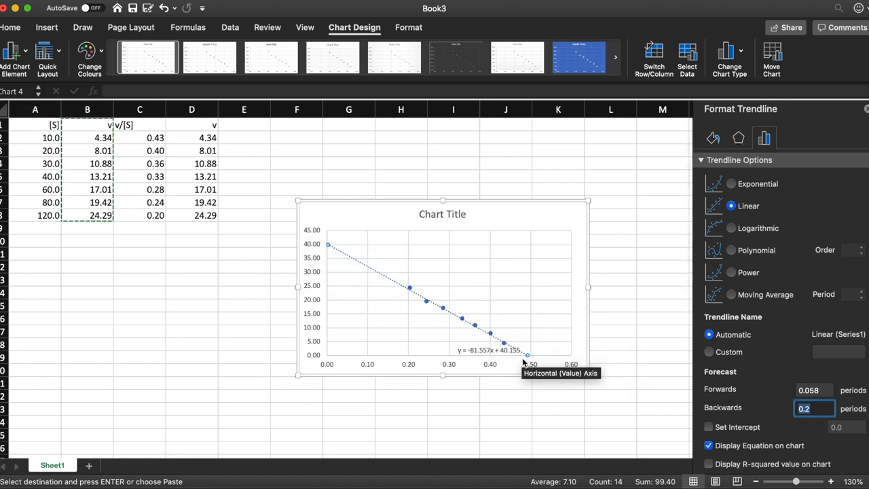
mouse_move(125, 277)
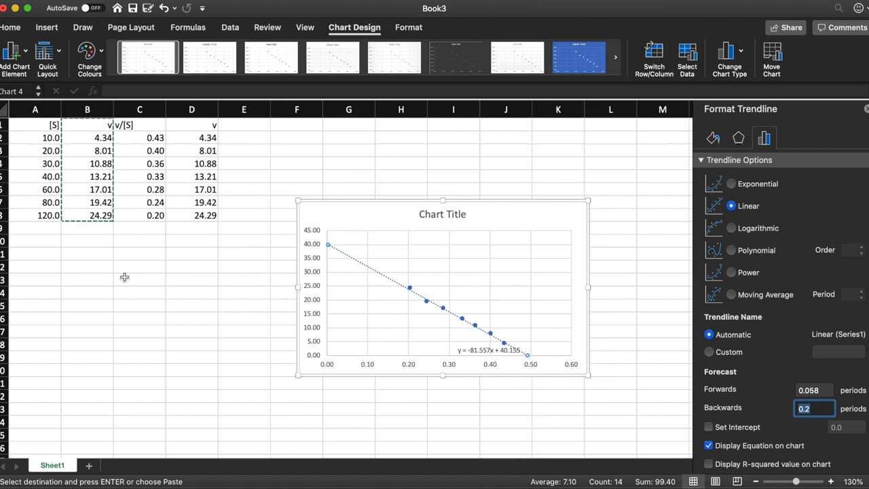
Enter Vmax as 40.155 beside its label and add a Km label beneath.
click(139, 266)
text(Vmax)
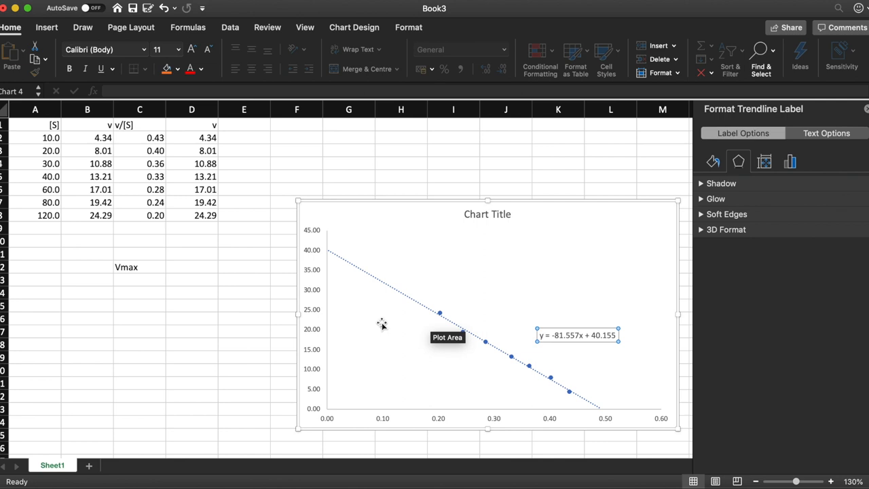
mouse_move(478, 326)
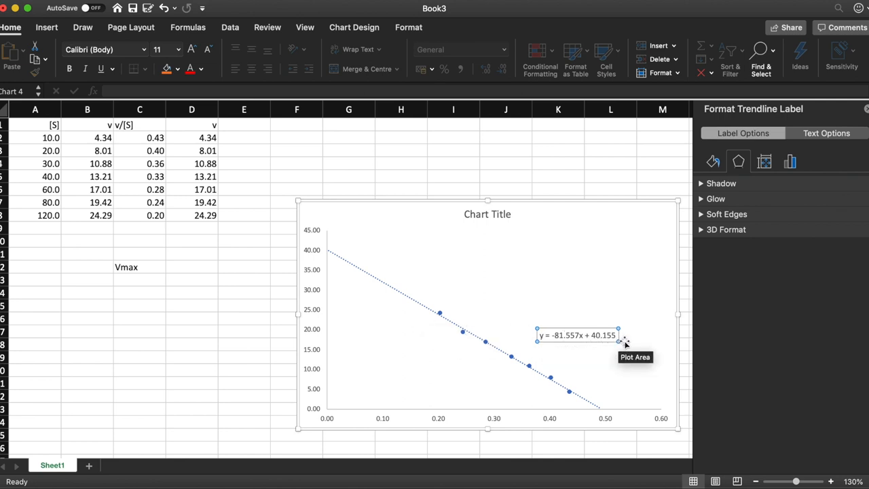
mouse_move(604, 342)
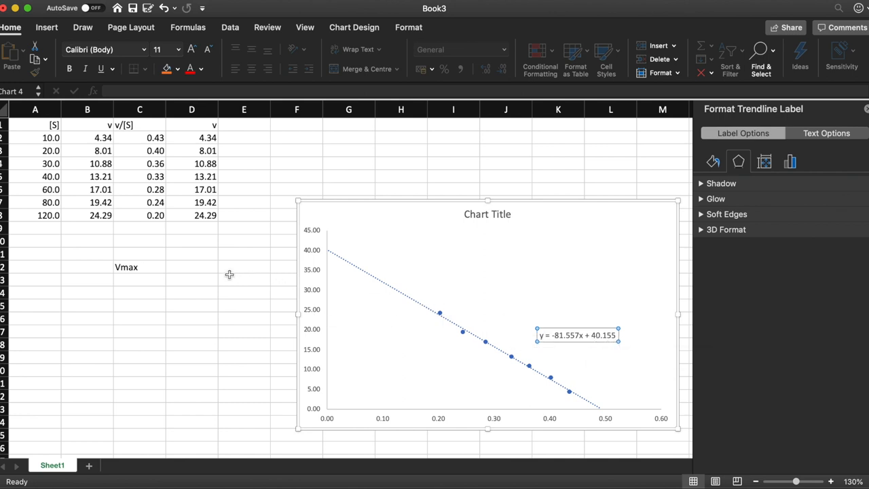
text(40.155)
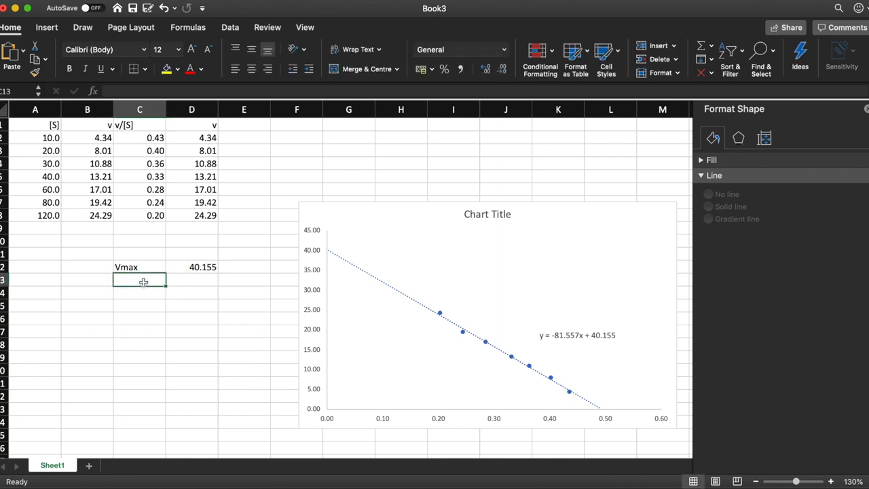
text(Km)
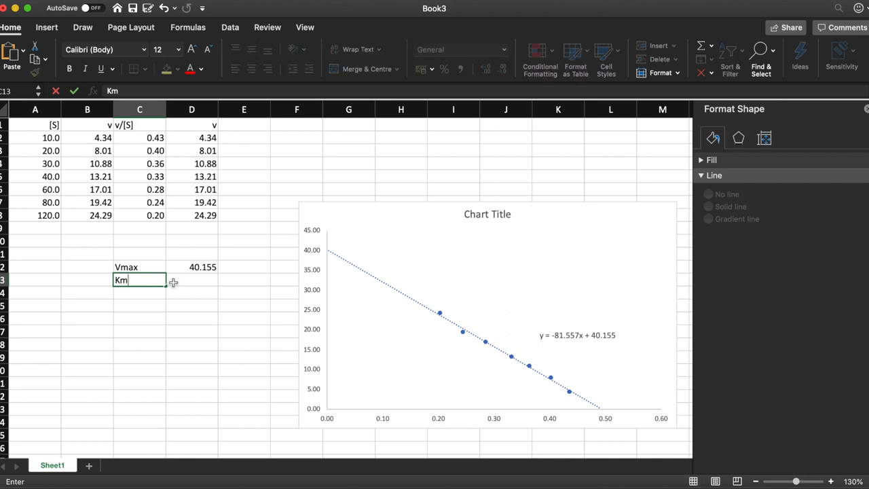
mouse_move(548, 342)
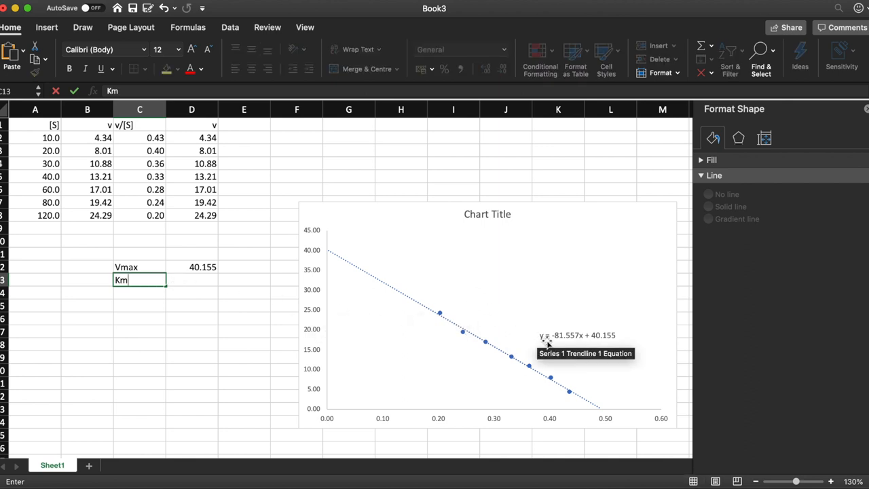
mouse_move(573, 344)
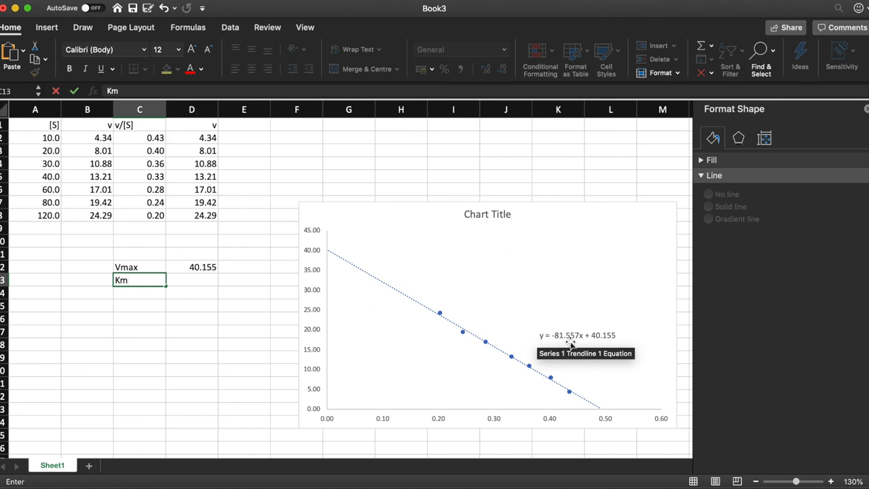
Begin entering the Km value, starting with 81, in D13.
click(191, 280)
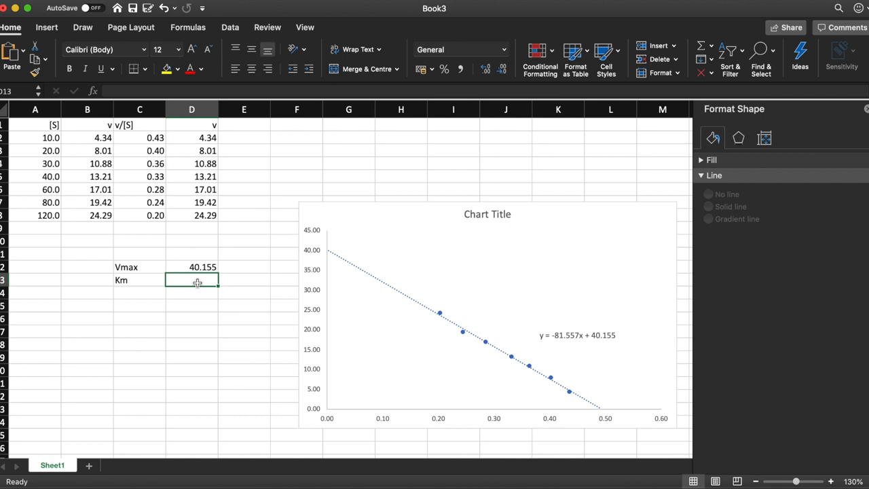
text(81)
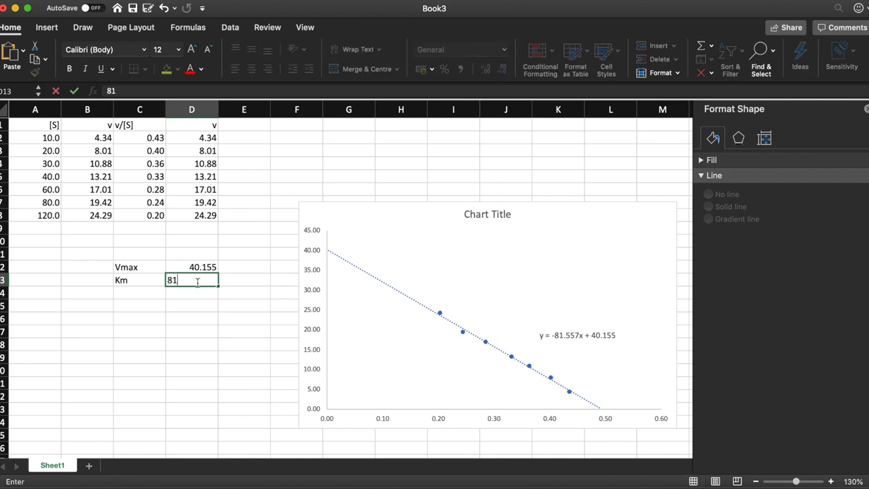